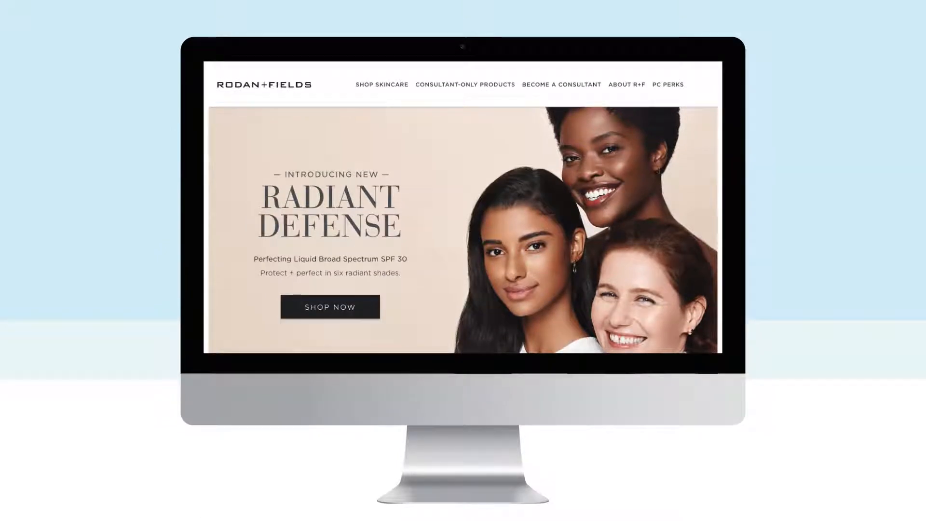
# Step: Go to the REDEFINE product collection from the SHOP SKINCARE menu
pyautogui.click(382, 85)
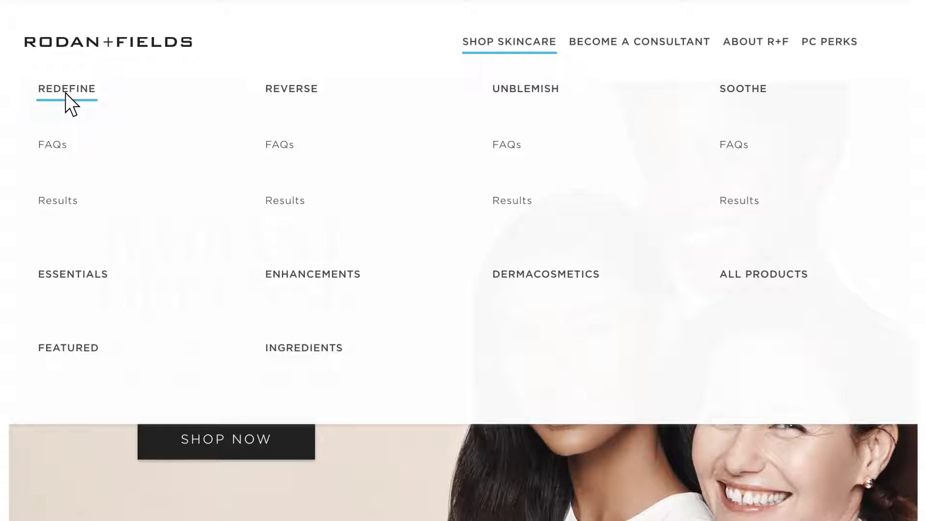
pyautogui.click(67, 89)
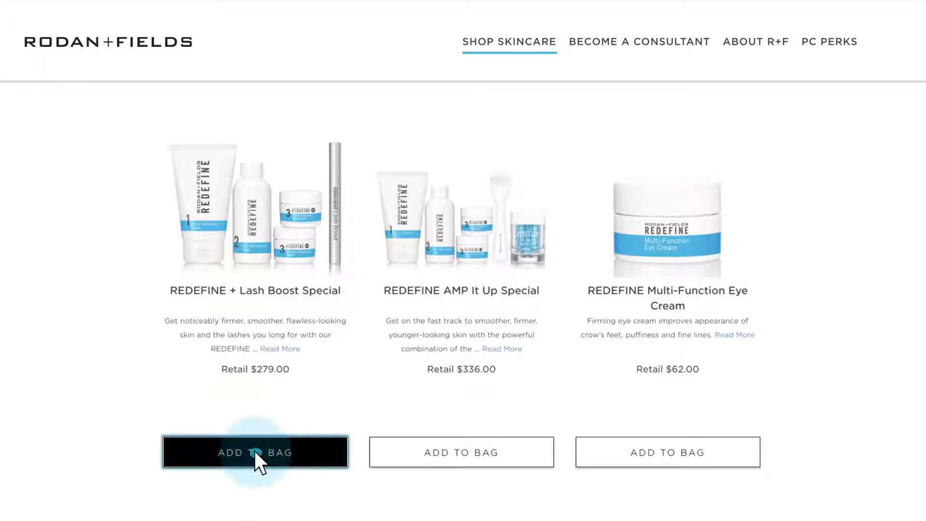
# Step: Add the REDEFINE + Lash Boost Special ($279.00) to the bag and review the PC Perks benefits
pyautogui.click(254, 451)
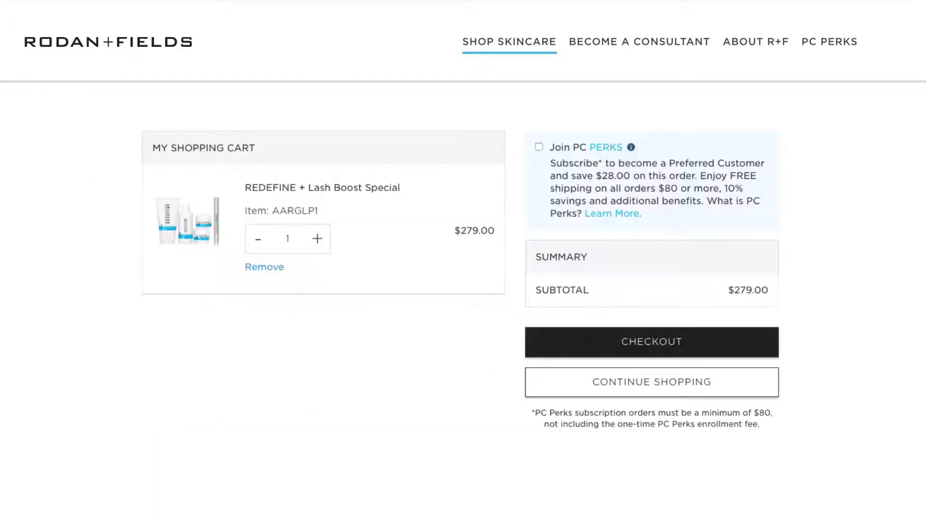
pyautogui.moveTo(668, 195)
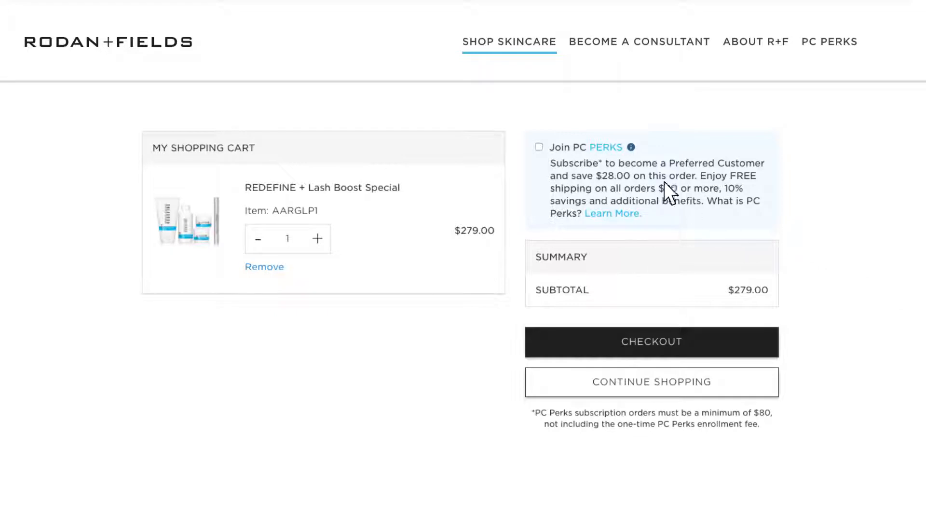
pyautogui.click(631, 146)
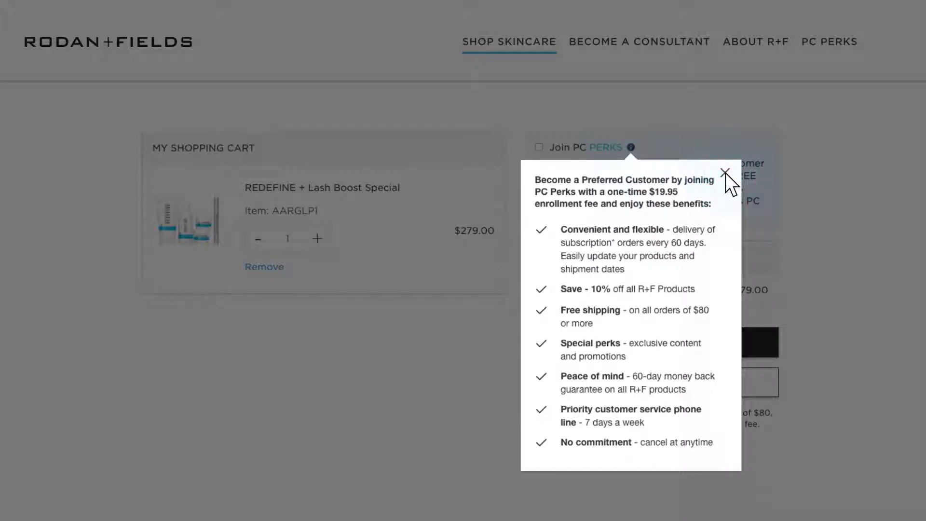
pyautogui.click(725, 174)
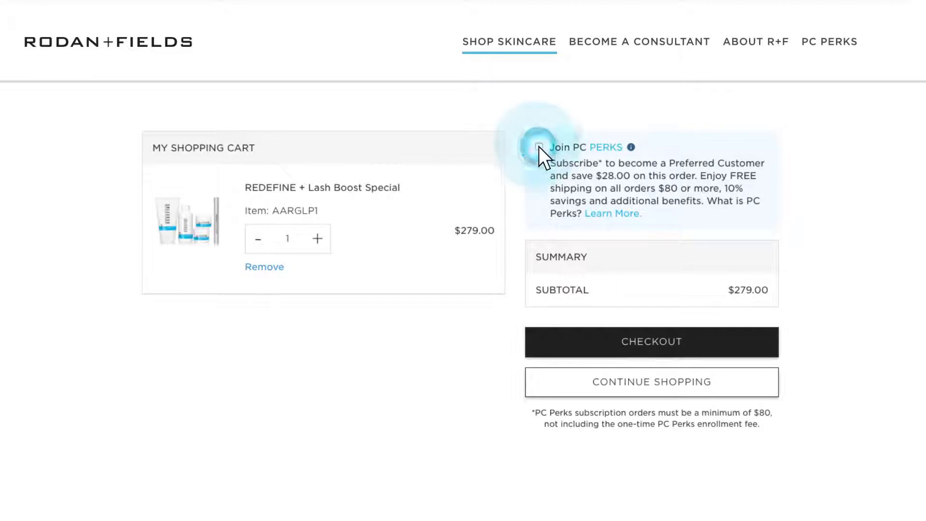
# Step: Join PC Perks for this order and continue to secure checkout with a $270.95 total
pyautogui.click(538, 147)
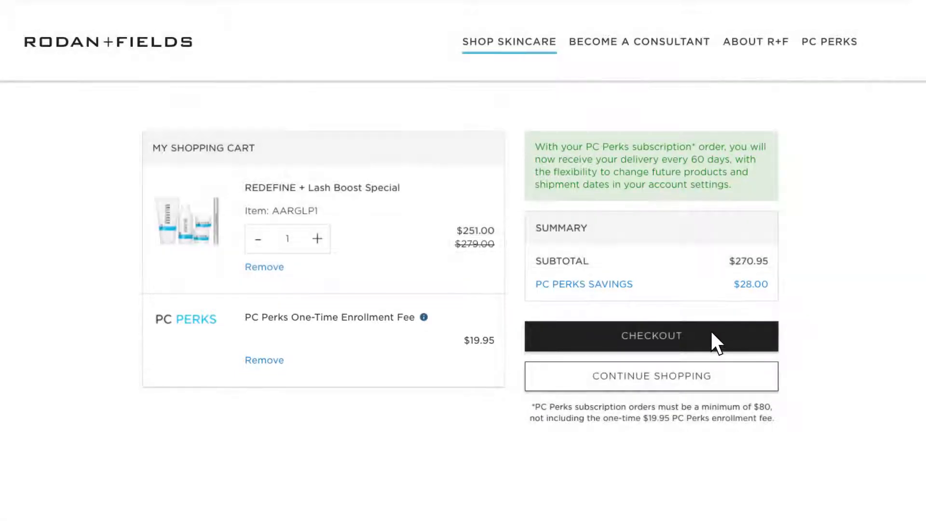
pyautogui.click(650, 335)
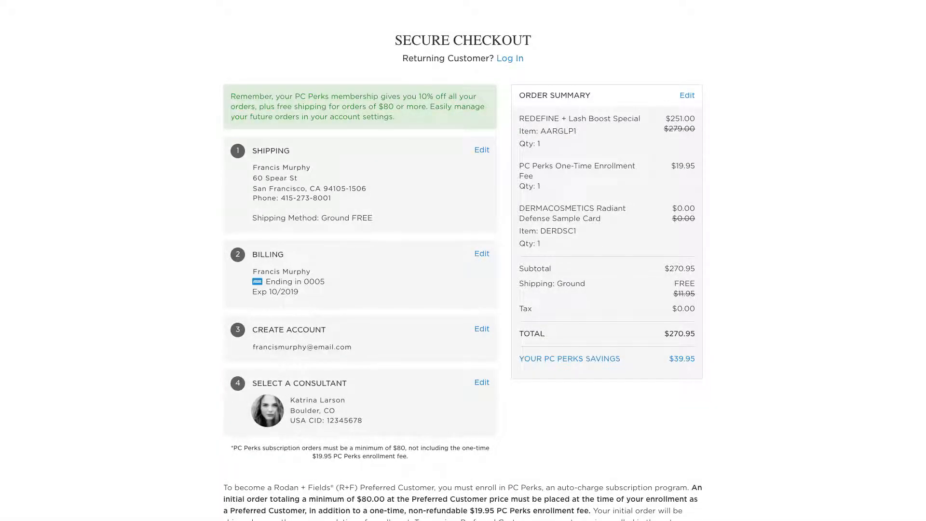
pyautogui.scroll(-3)
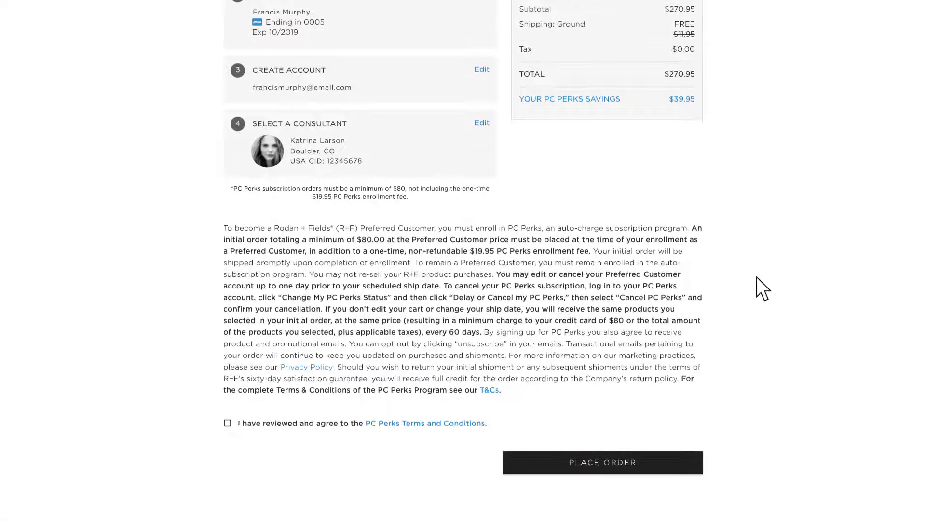
pyautogui.click(228, 422)
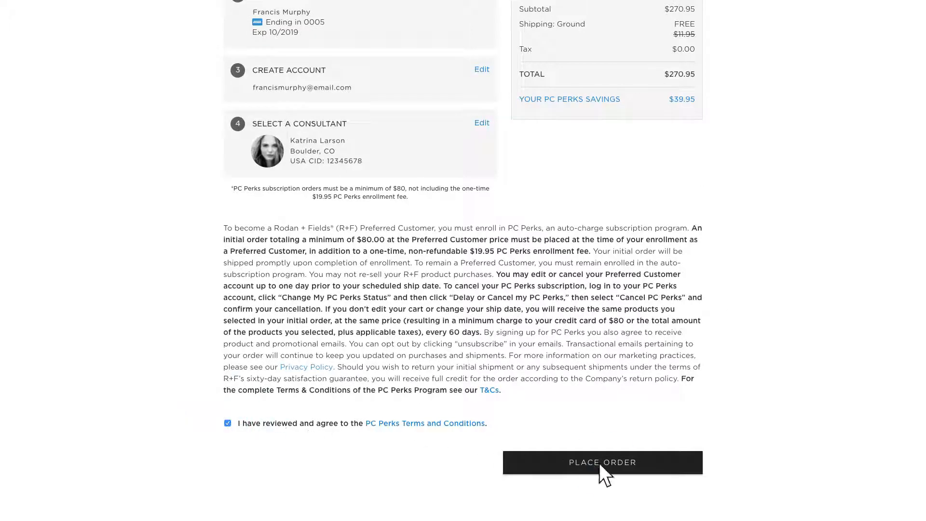
pyautogui.click(601, 462)
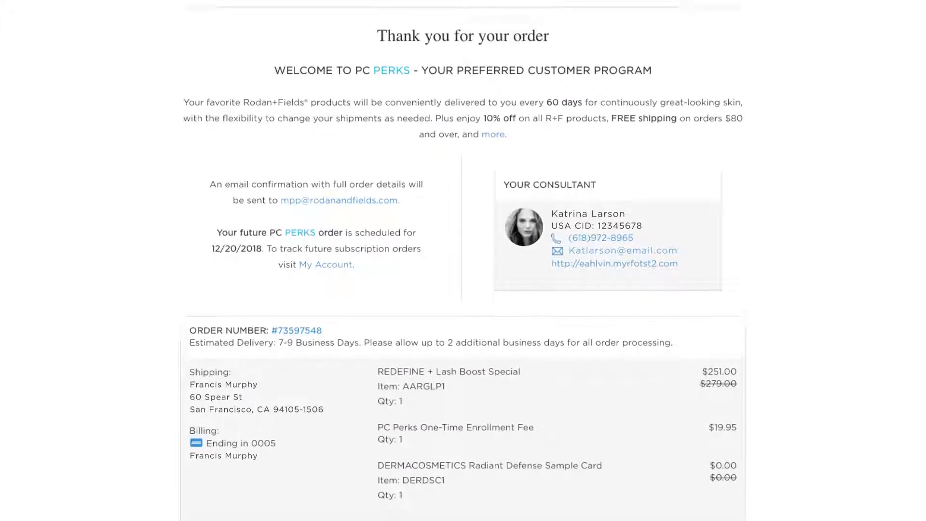
pyautogui.scroll(-3)
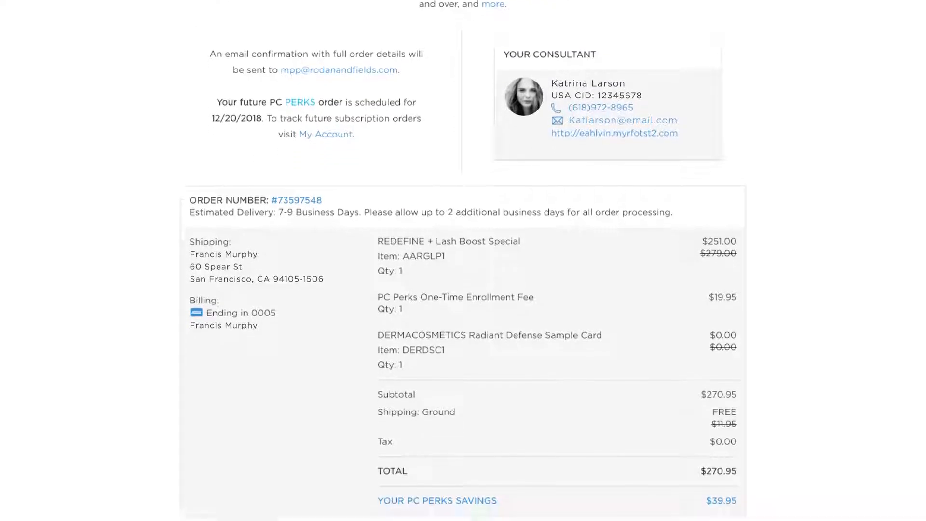